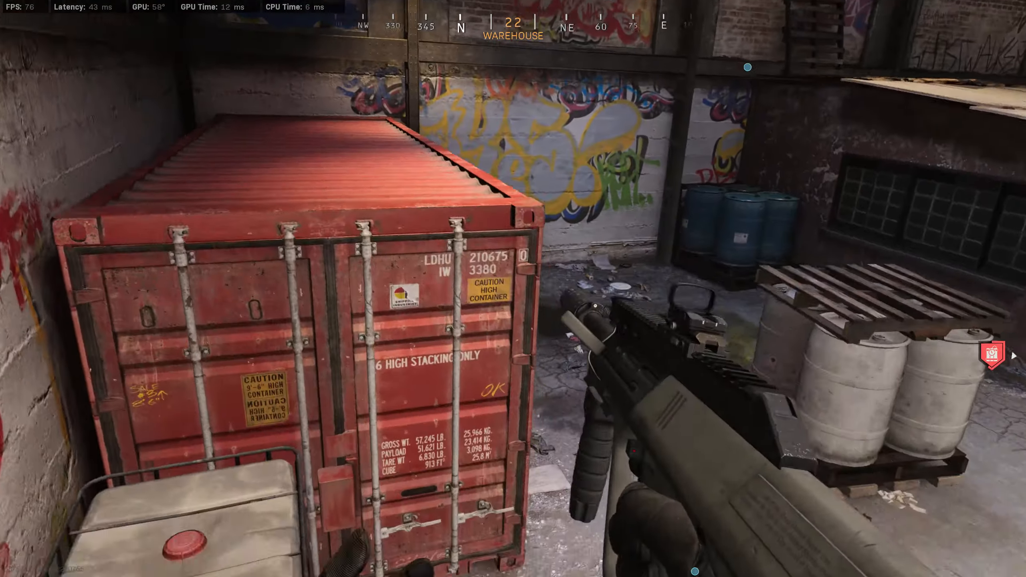
mouse_move(513, 288)
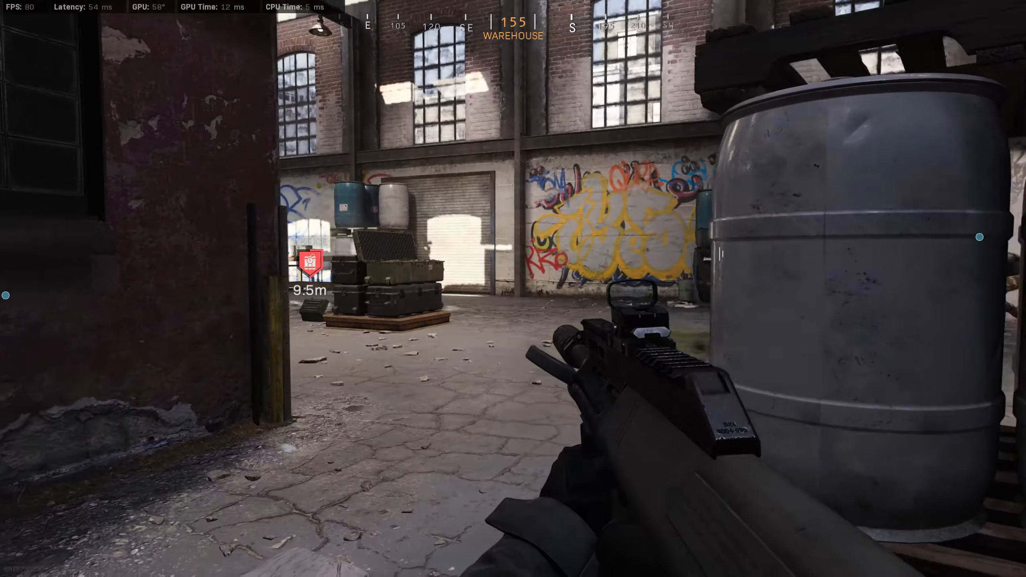